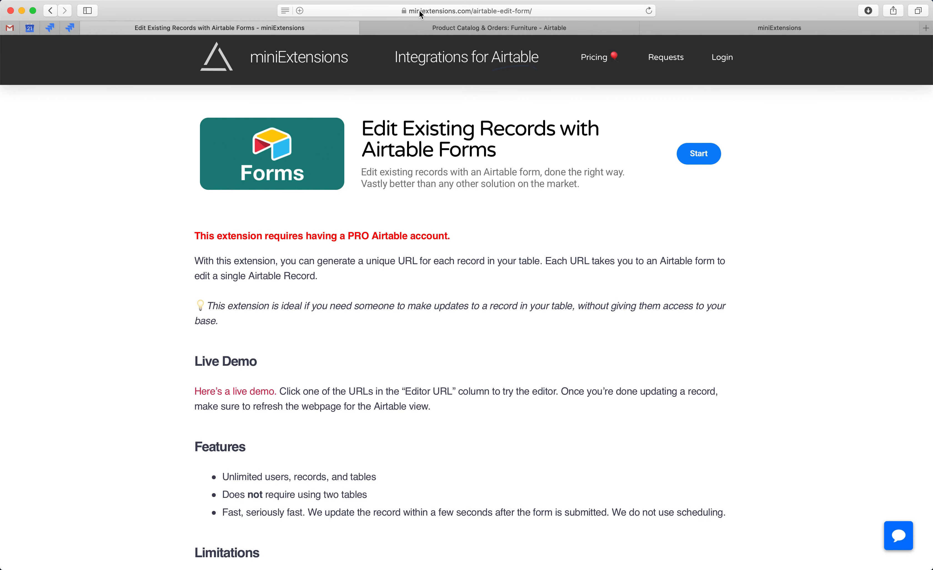
mouse_move(358, 236)
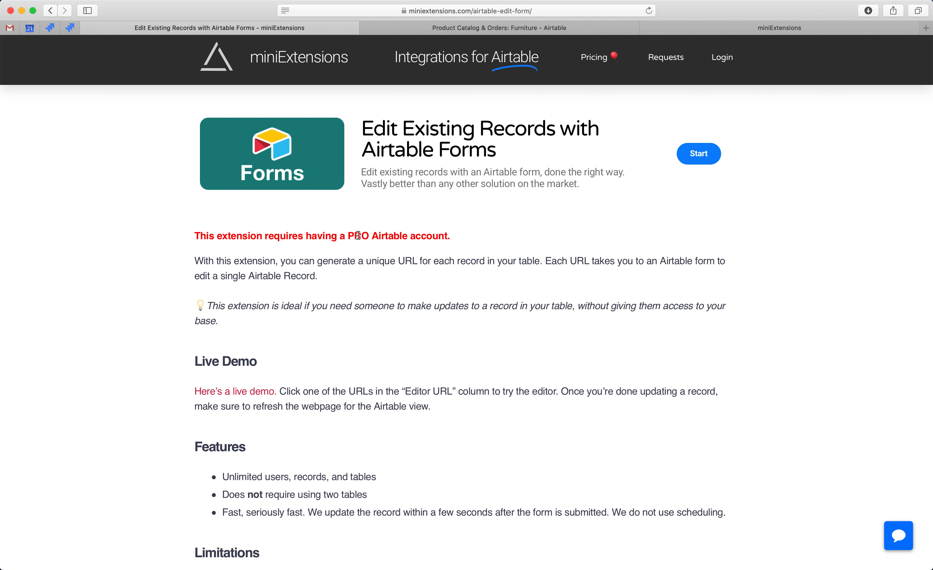
mouse_move(445, 234)
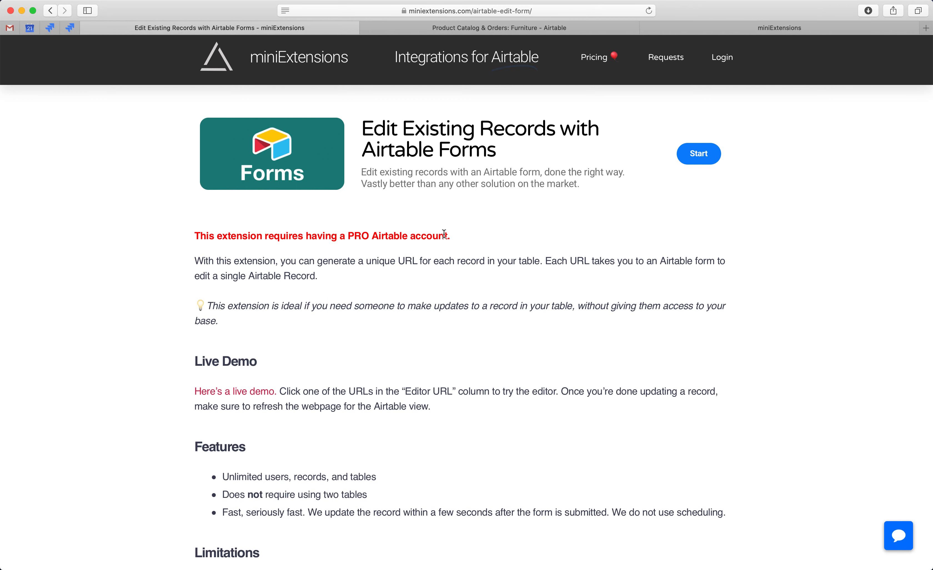
mouse_move(513, 57)
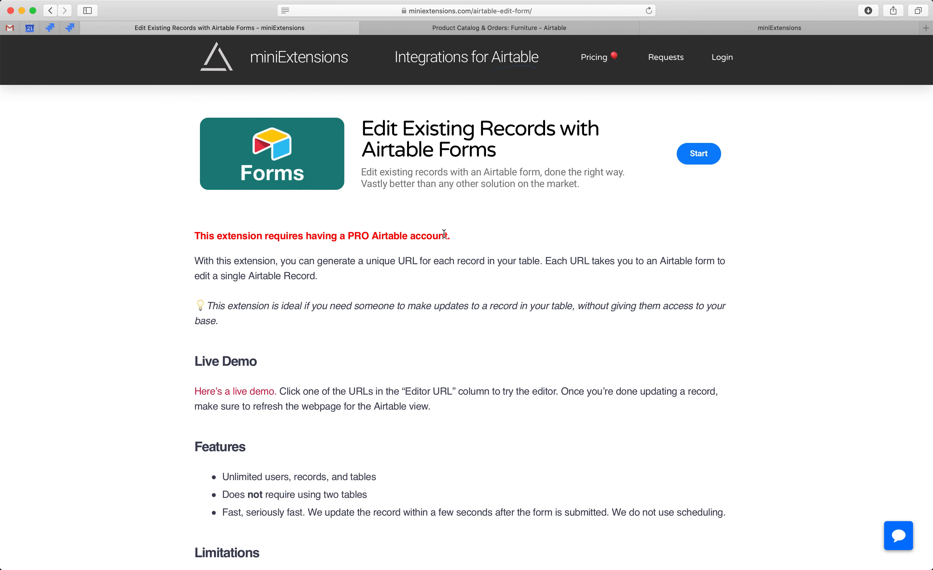
mouse_move(513, 57)
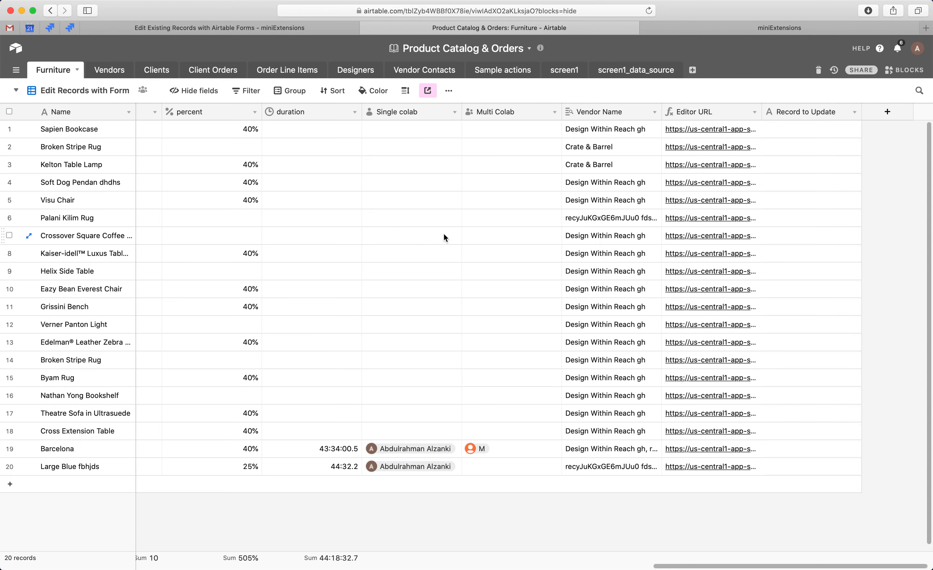
mouse_move(709, 117)
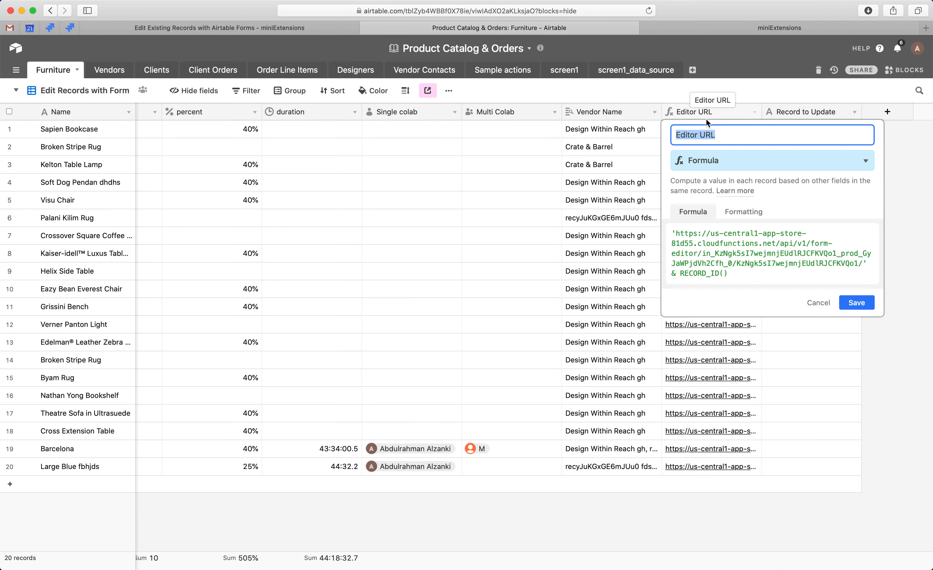
- View the Editor URL column's field settings showing its edit-link formula
click(856, 302)
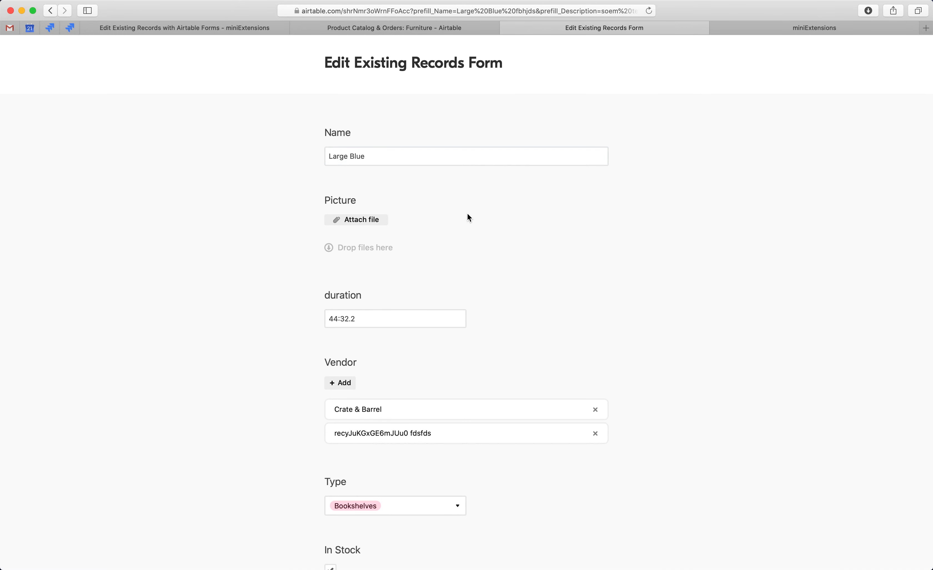
mouse_move(372, 215)
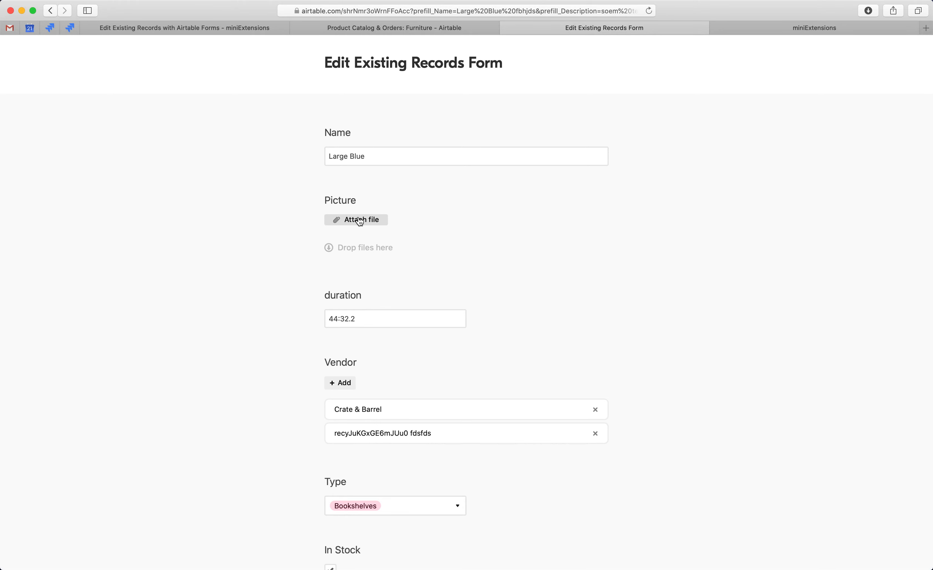
- Attach an orange cat photo found by searching 'cat' as the record's Picture
click(356, 220)
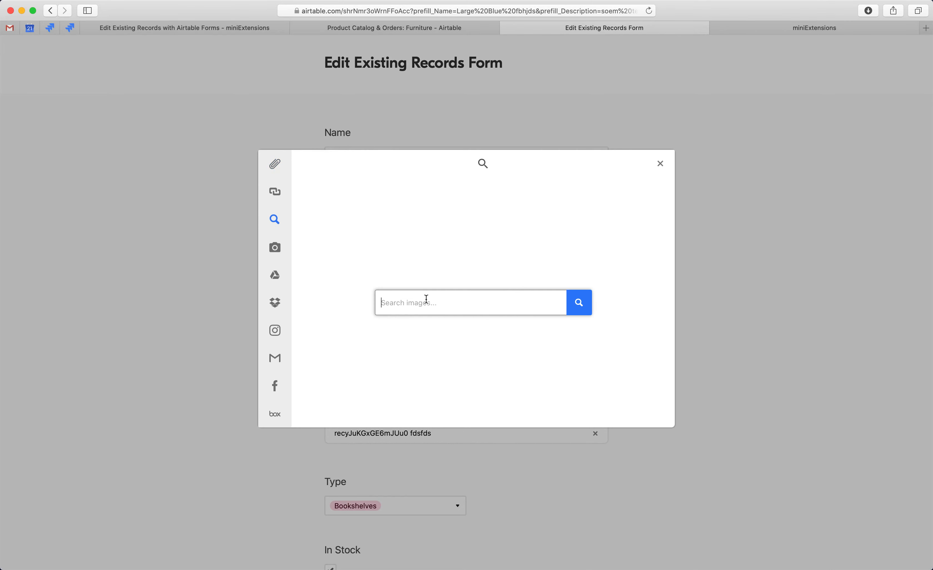
text(cat)
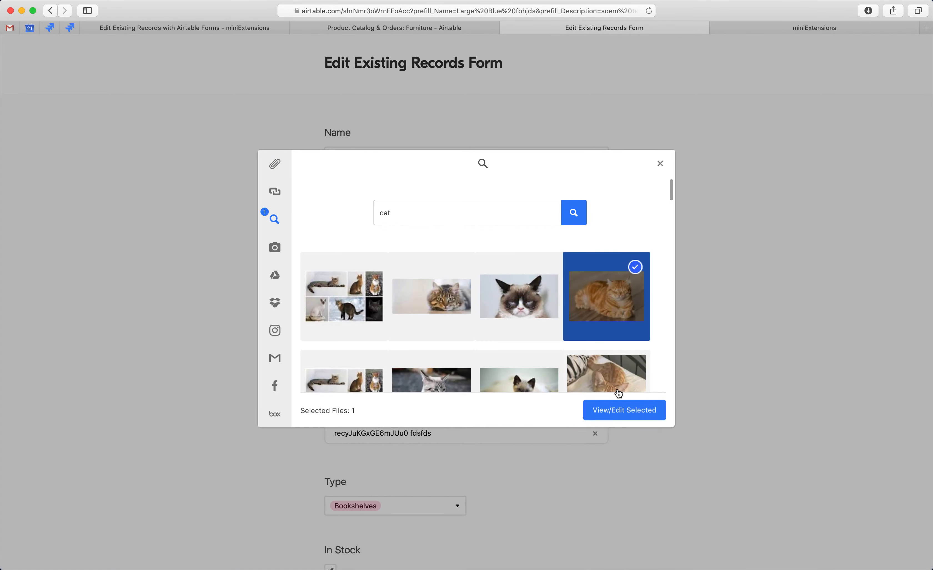
click(624, 410)
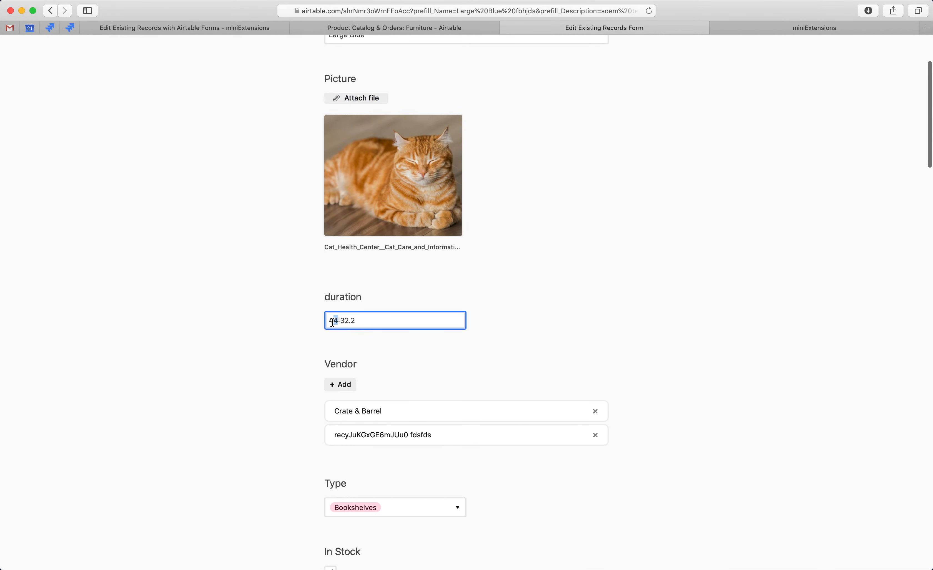
- Set Type to Lighting and start a Schematic file upload
text(3)
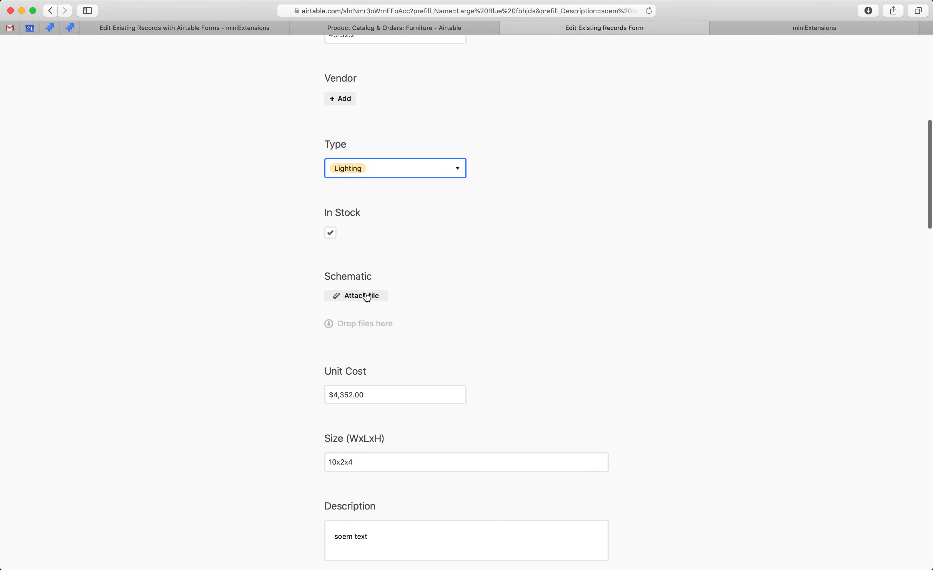
click(355, 296)
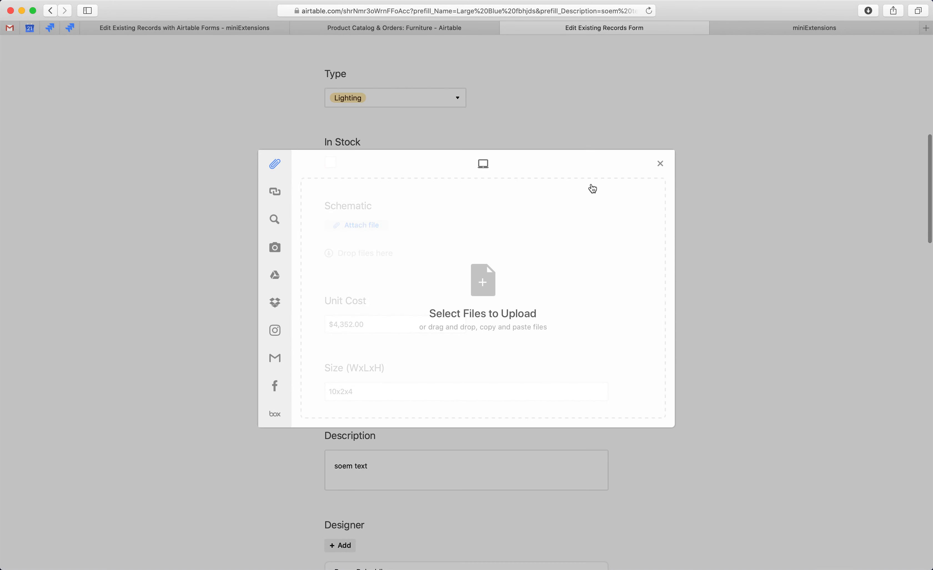
- Cancel the schematic upload, add the Living Room setting and another linked order
click(660, 164)
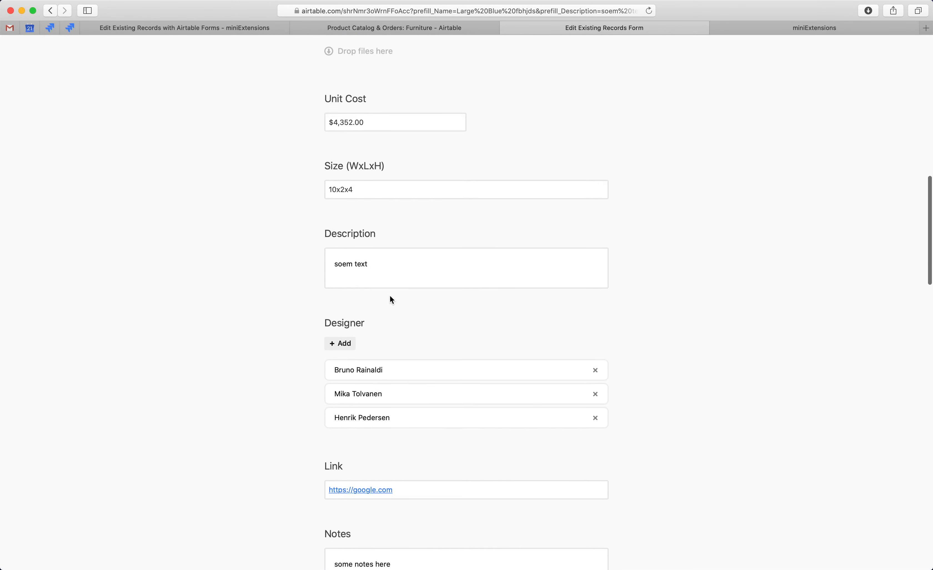
click(339, 344)
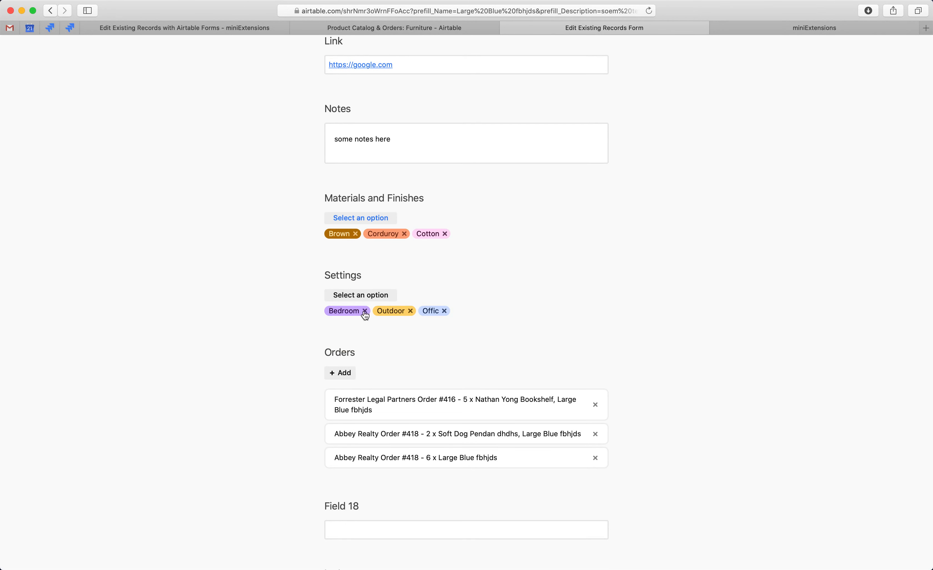
scroll(down, 3)
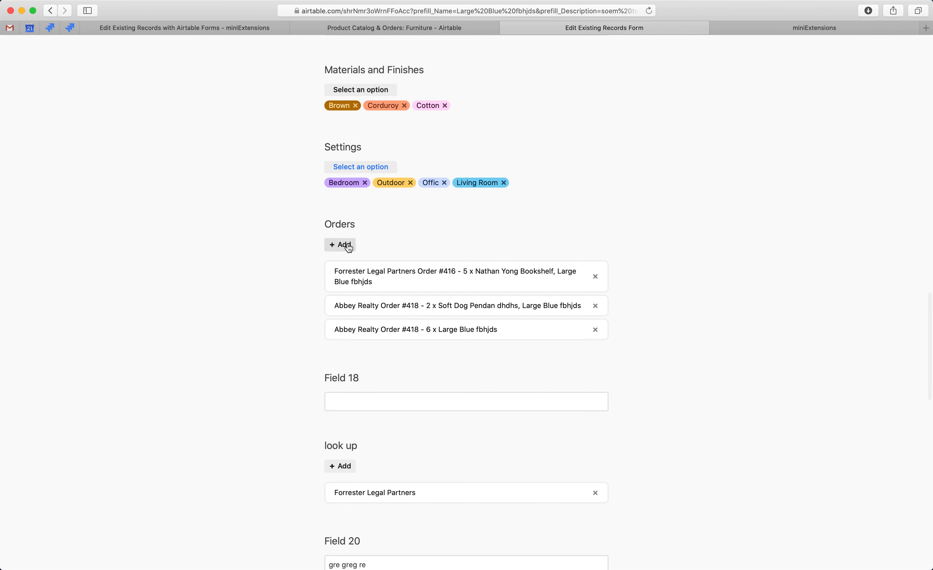
click(340, 245)
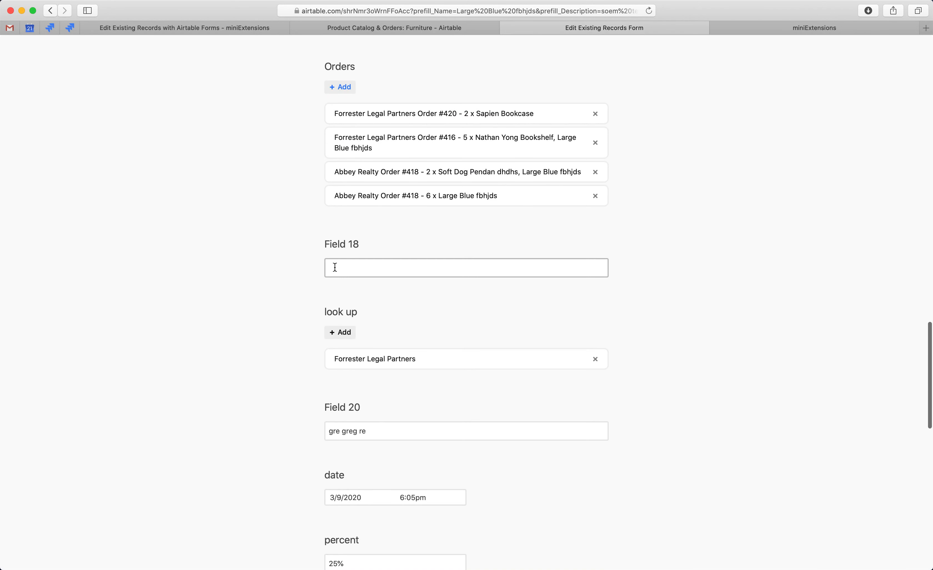
- Set date, 5% and three stars, then choose a new single collaborator and a second Multi Colab one
scroll(down, 3)
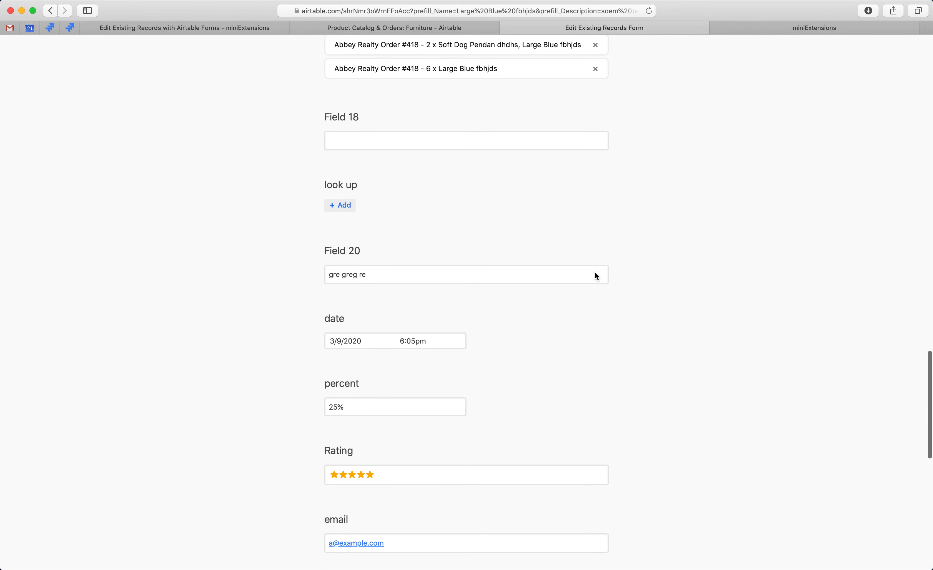
scroll(down, 3)
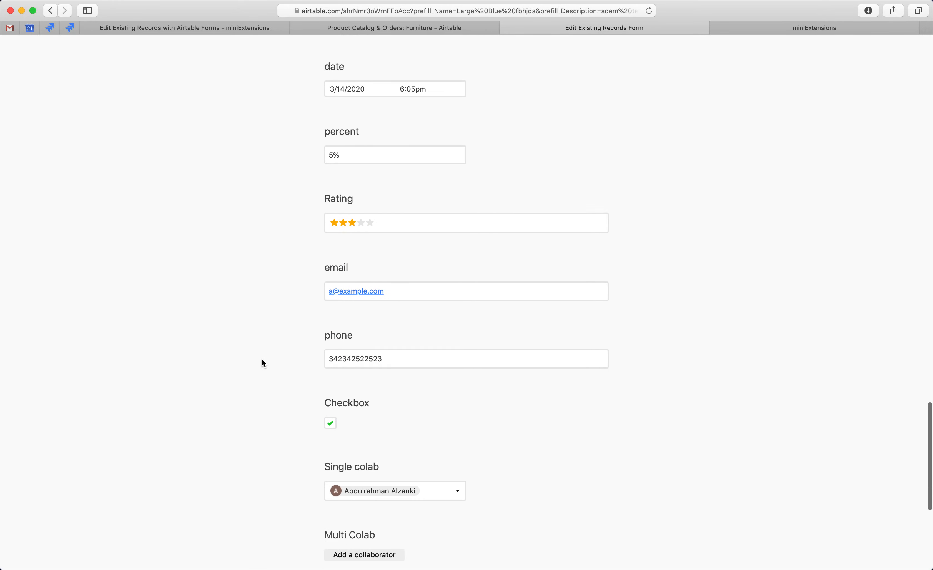
scroll(down, 3)
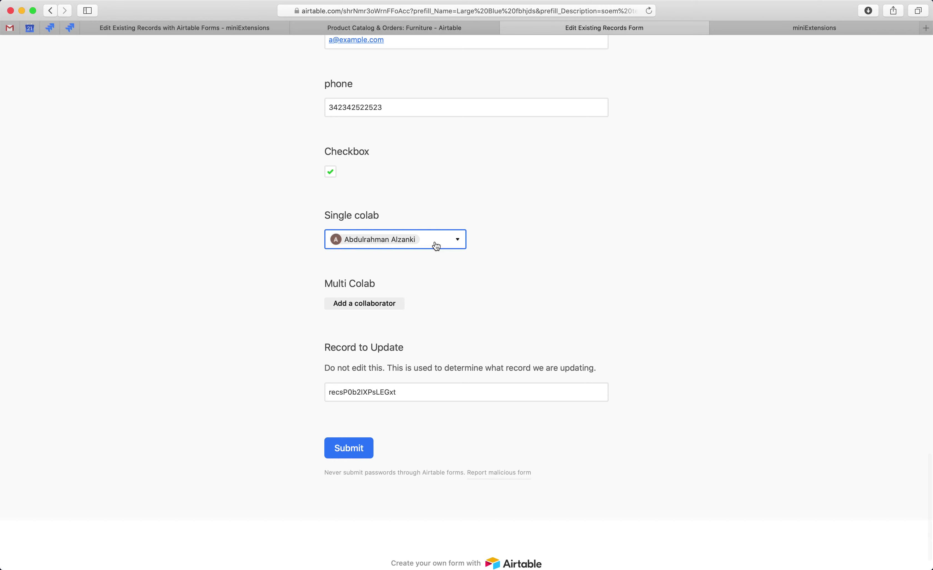
click(364, 303)
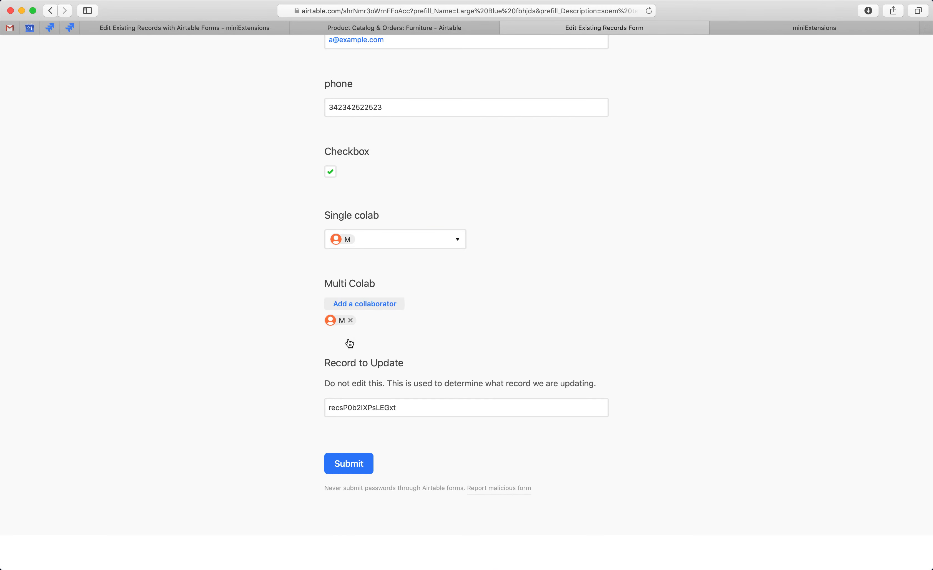
click(365, 304)
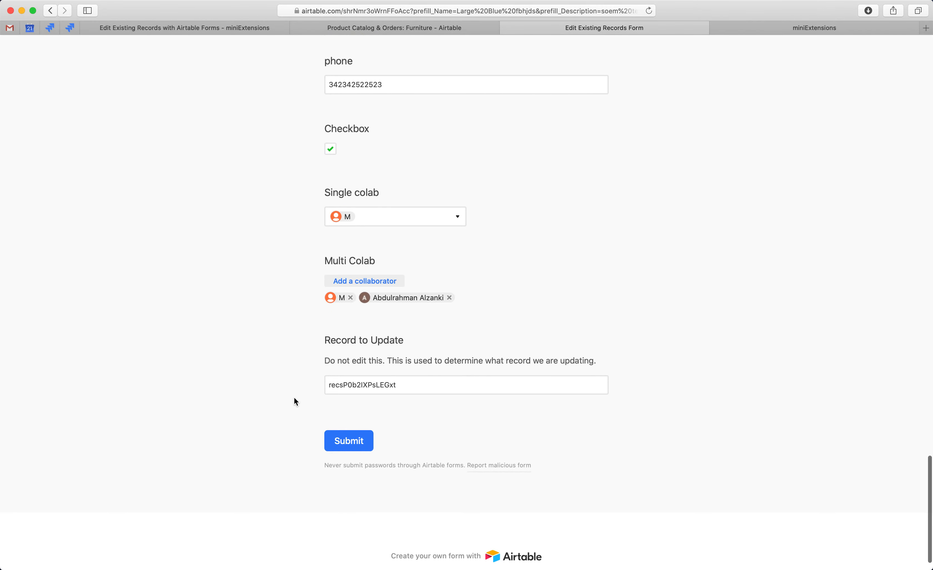
scroll(down, 3)
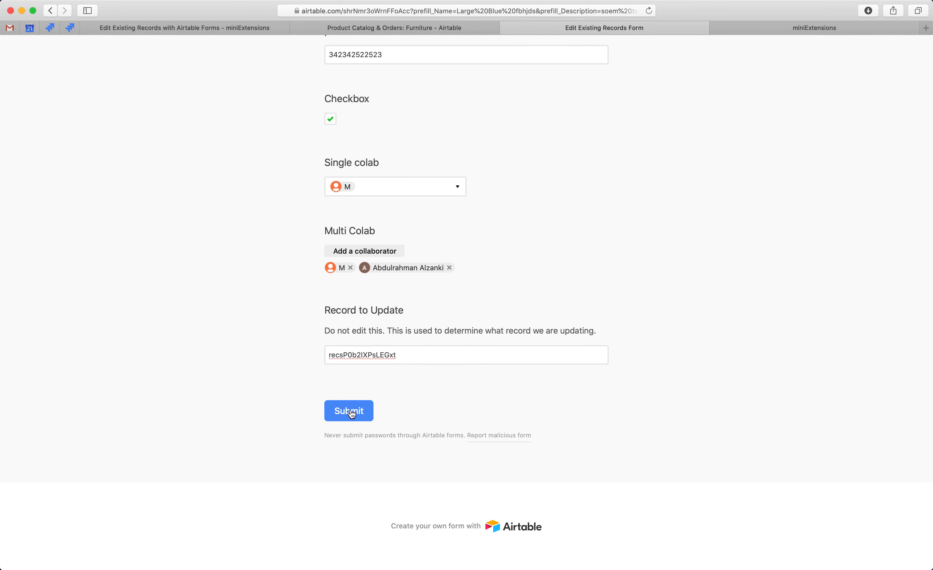
- Submit the edited record and check the Large Blue row shows 5% and new collaborators
click(348, 411)
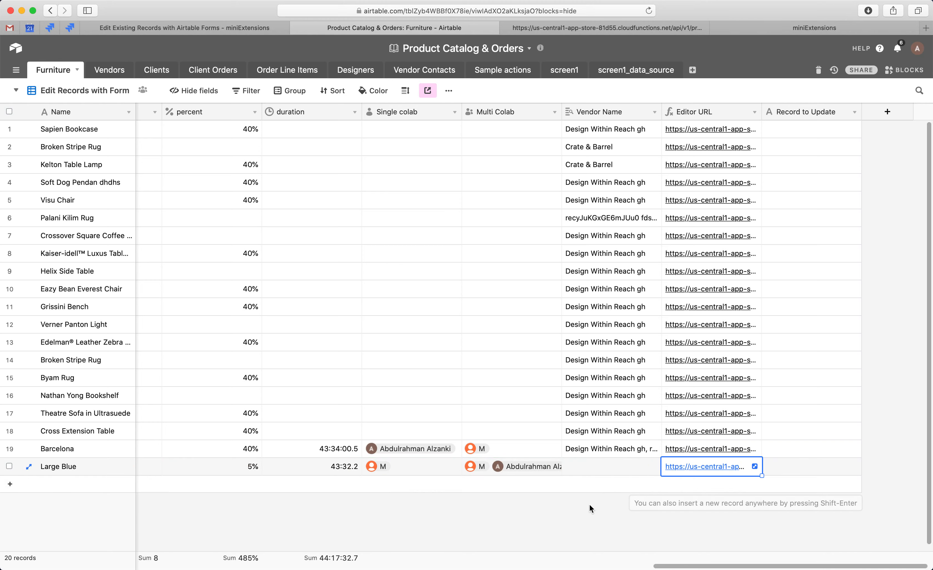
scroll(right, 3)
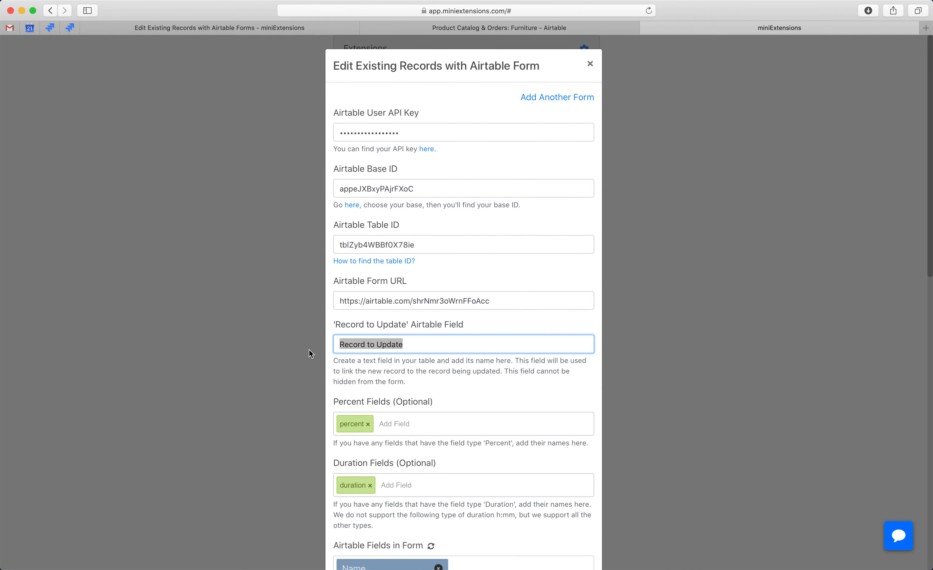
mouse_move(427, 150)
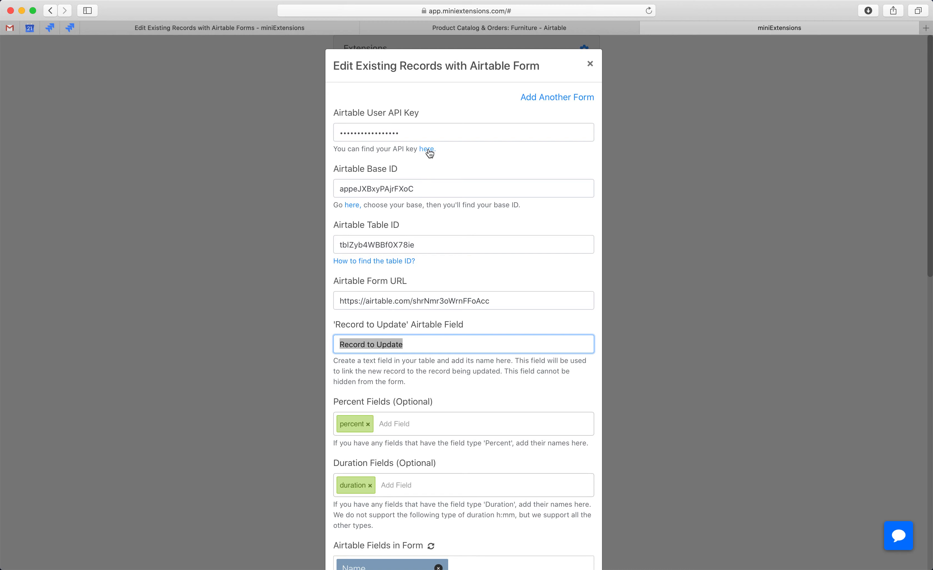
mouse_move(371, 240)
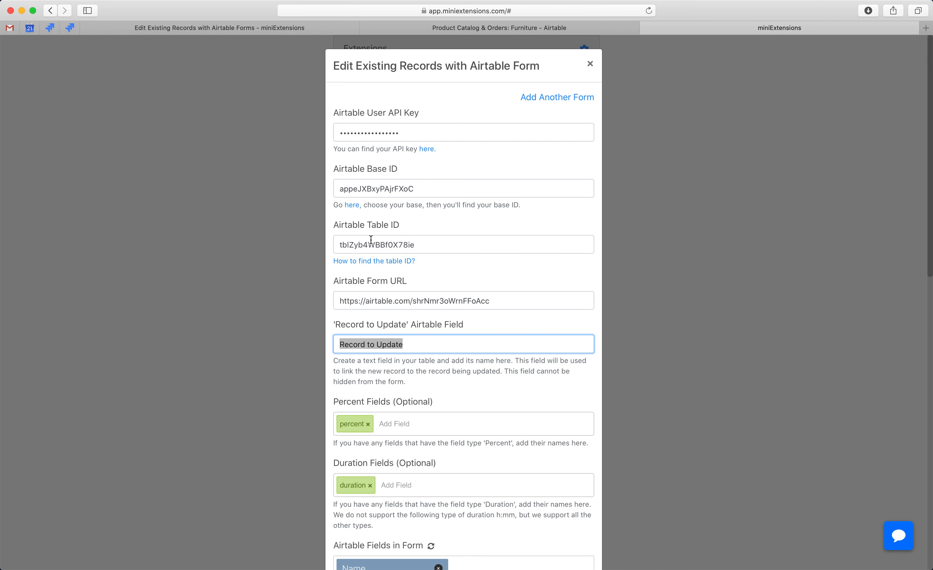
mouse_move(349, 211)
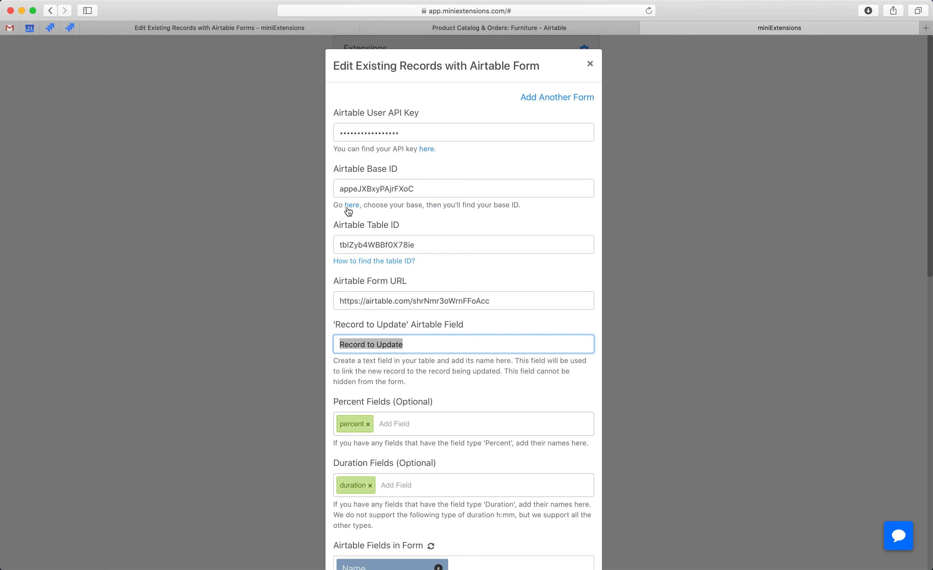
- Scroll the miniExtensions setup dialog to see the form URL and Record to Update field name
scroll(down, 3)
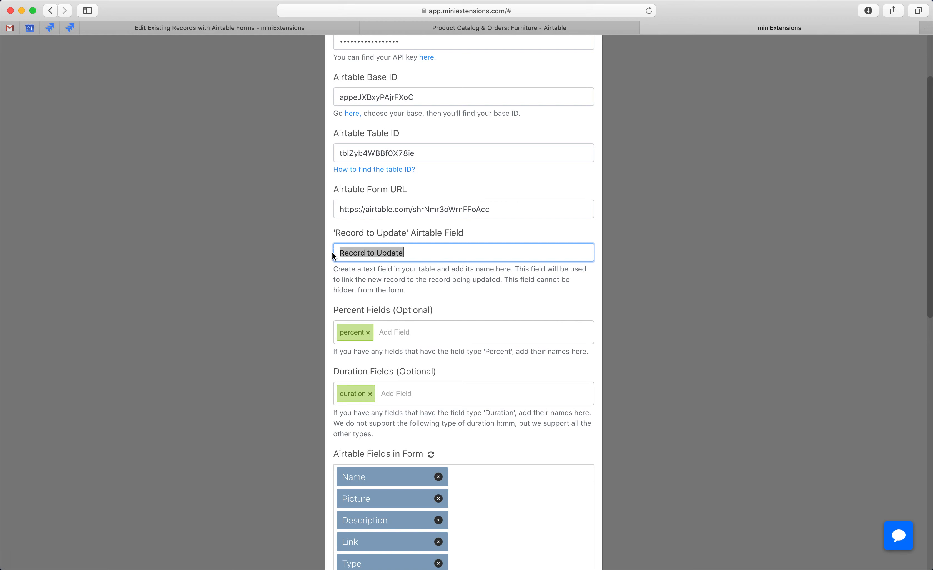
- View the Edit Existing Records Form's Record to Update field and redirect, then return to miniExtensions
click(498, 28)
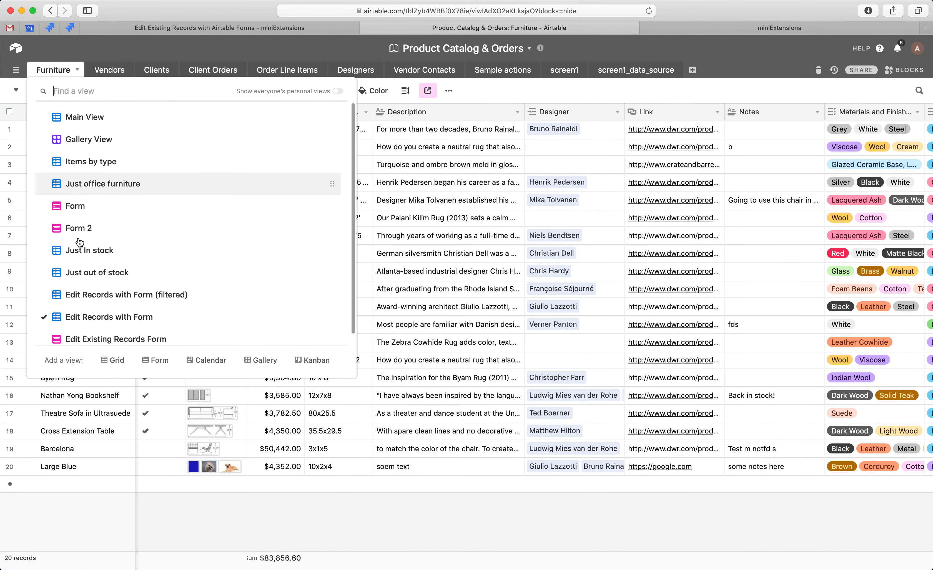
click(116, 339)
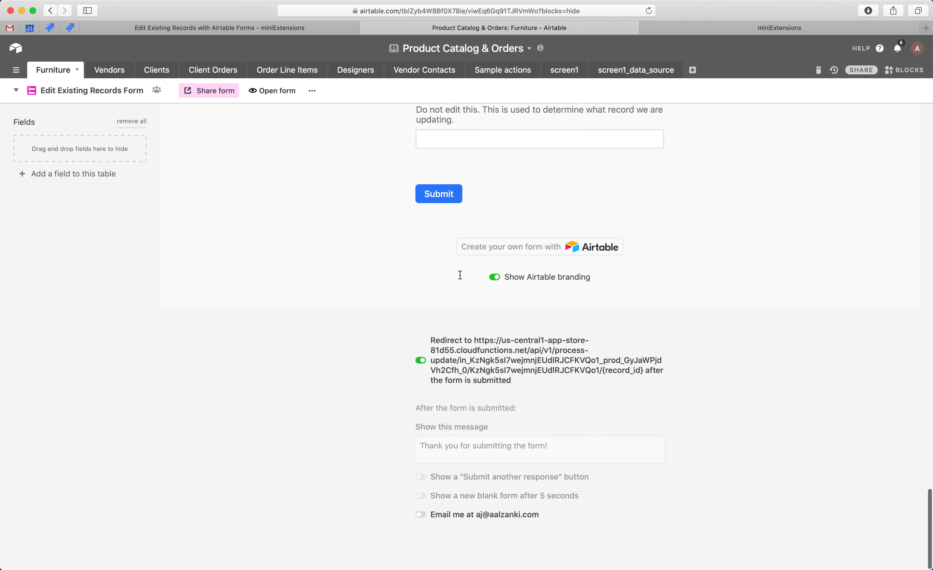
scroll(up, 3)
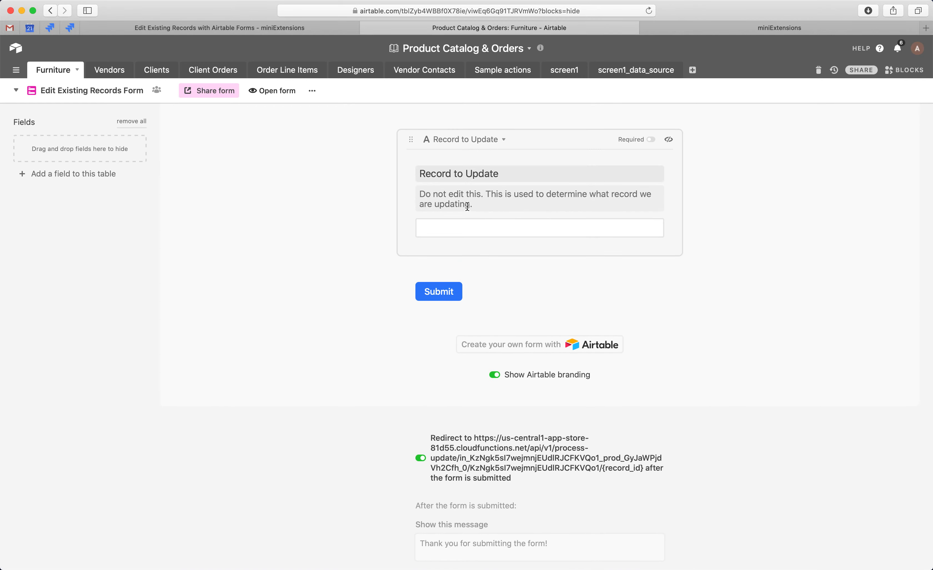
click(779, 28)
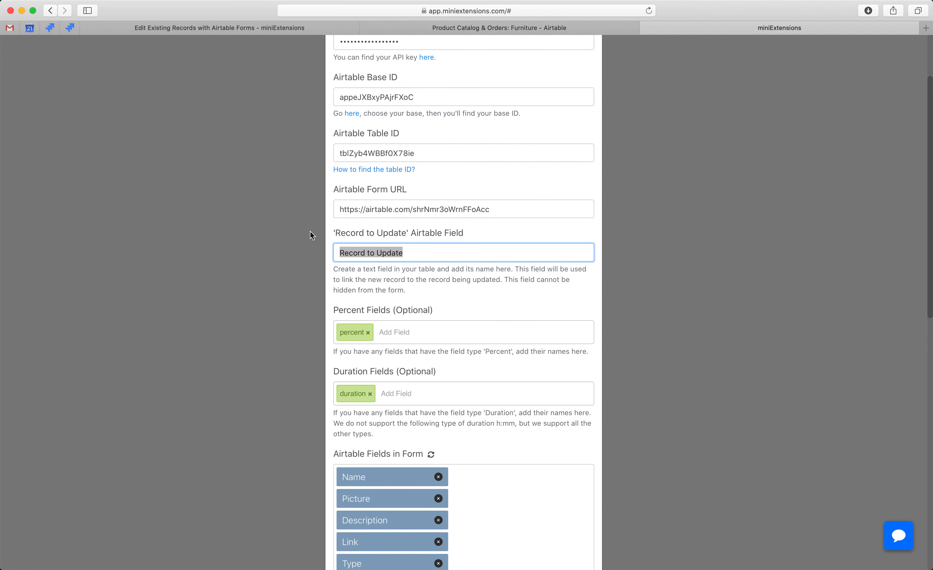
scroll(down, 3)
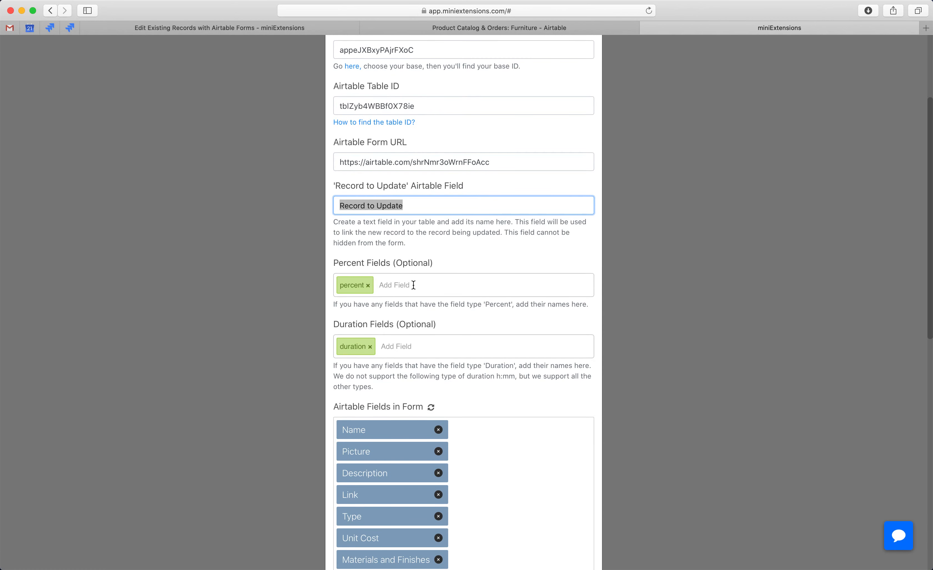
mouse_move(355, 327)
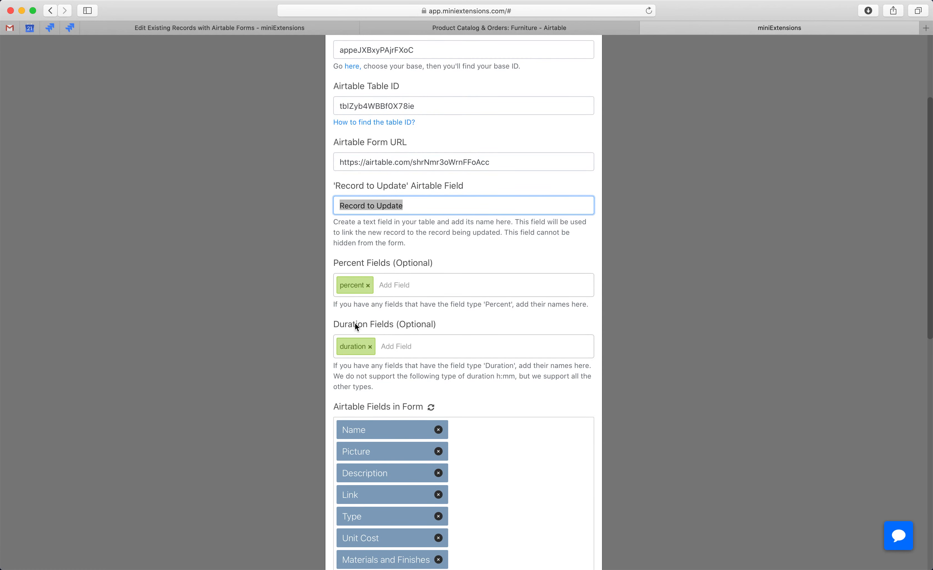
mouse_move(359, 335)
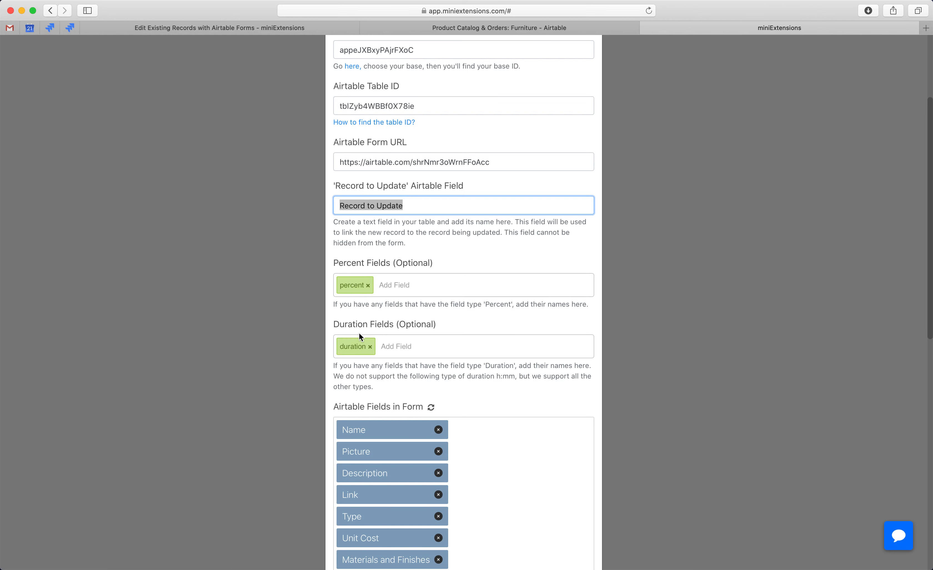
scroll(down, 3)
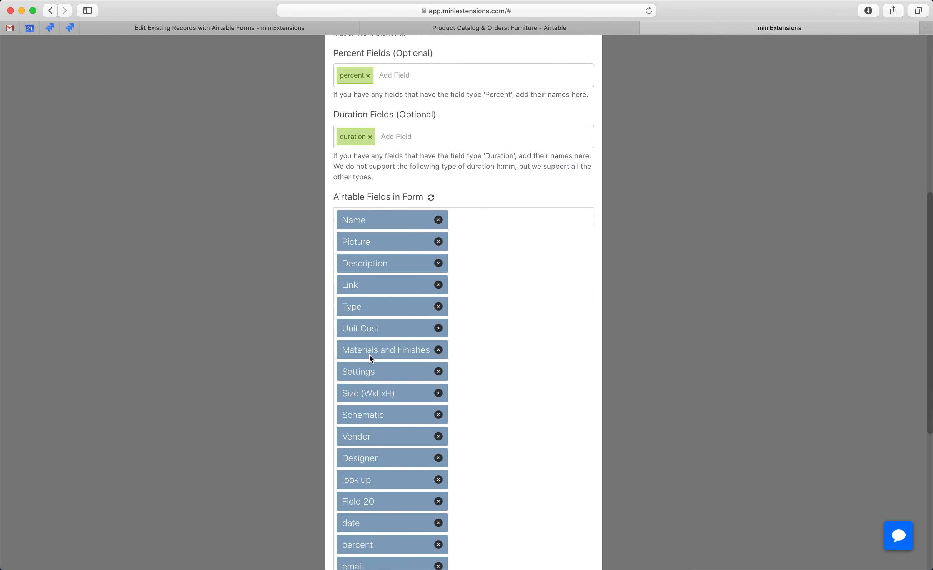
scroll(down, 3)
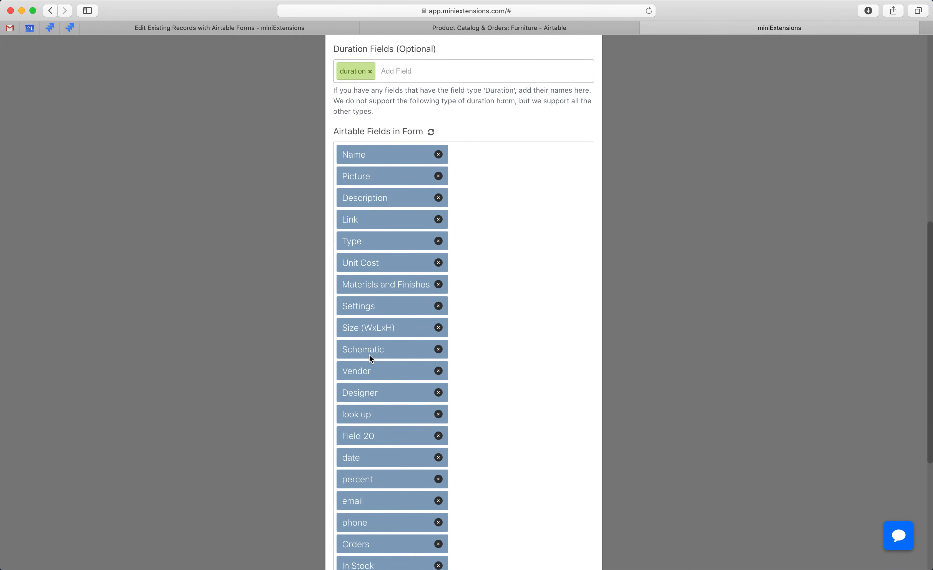
mouse_move(394, 163)
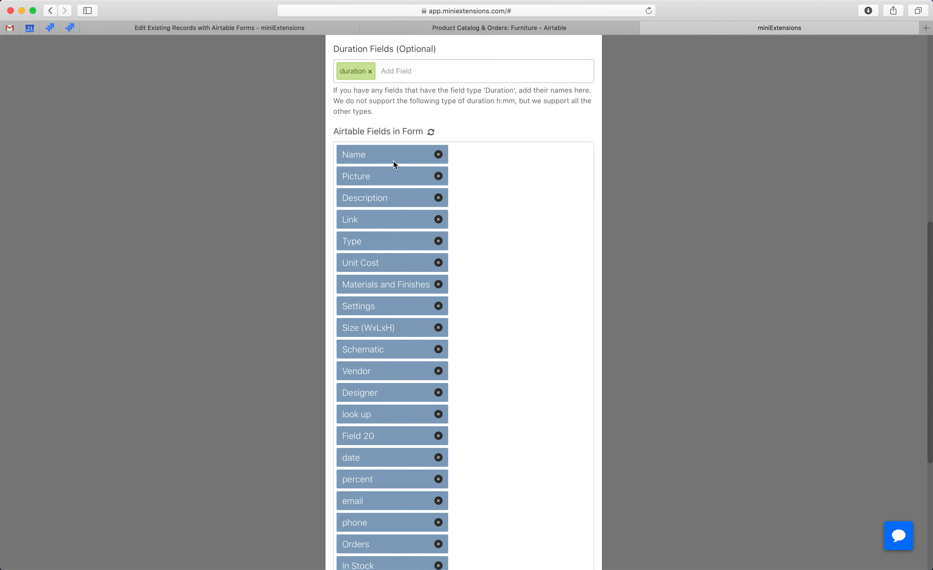
mouse_move(394, 159)
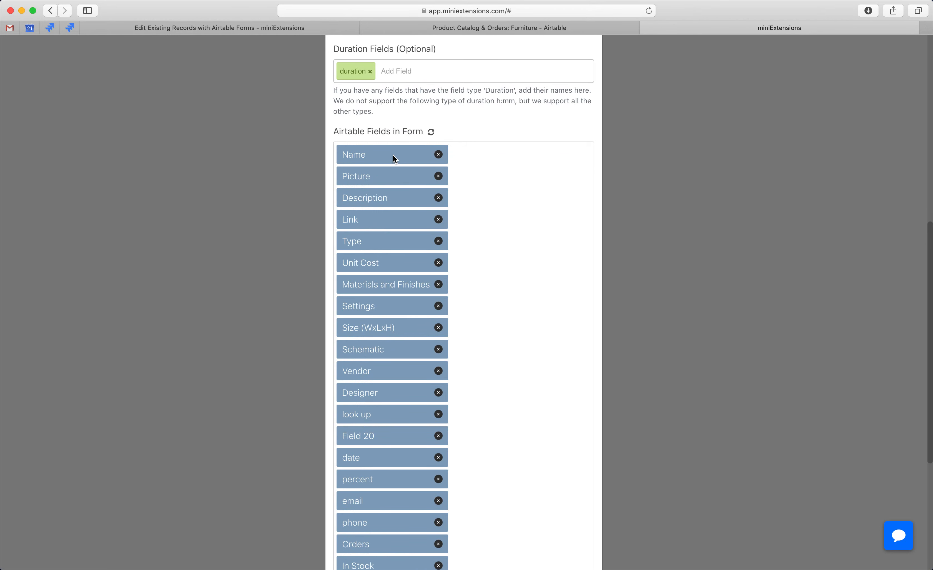
mouse_move(407, 430)
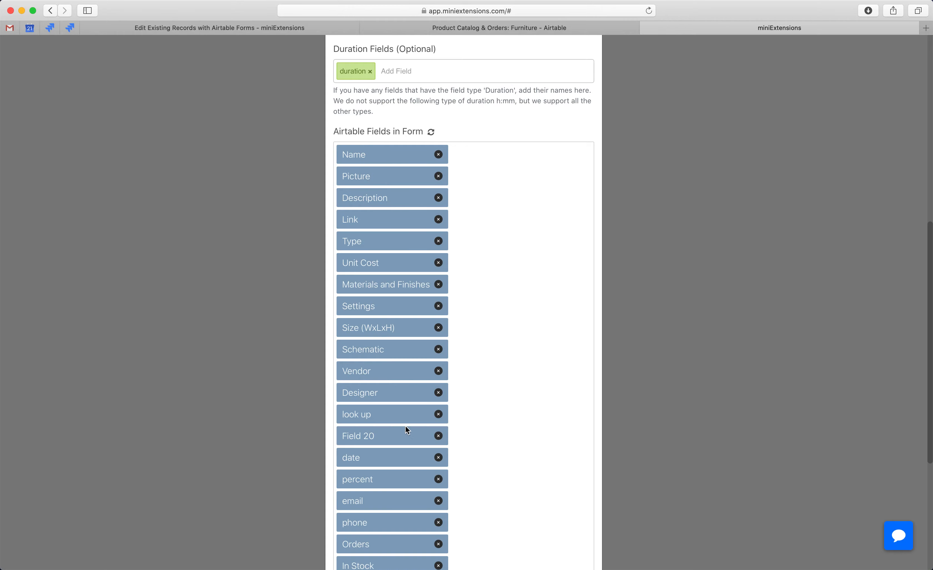
mouse_move(399, 387)
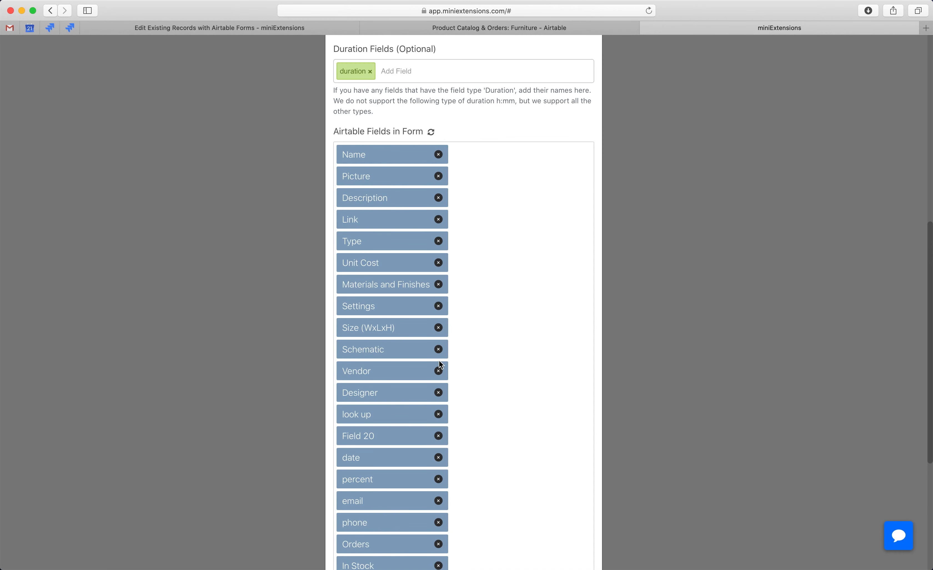
mouse_move(439, 528)
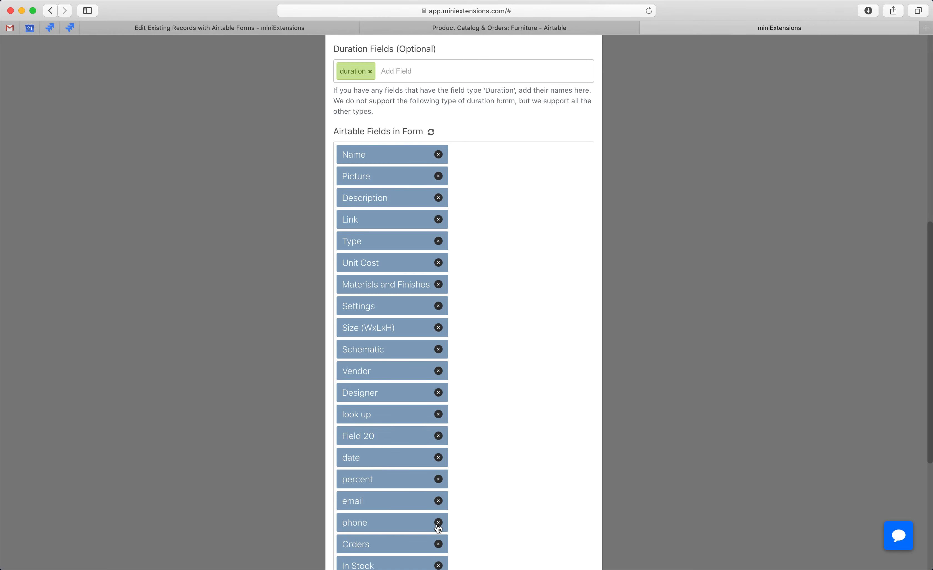
scroll(down, 3)
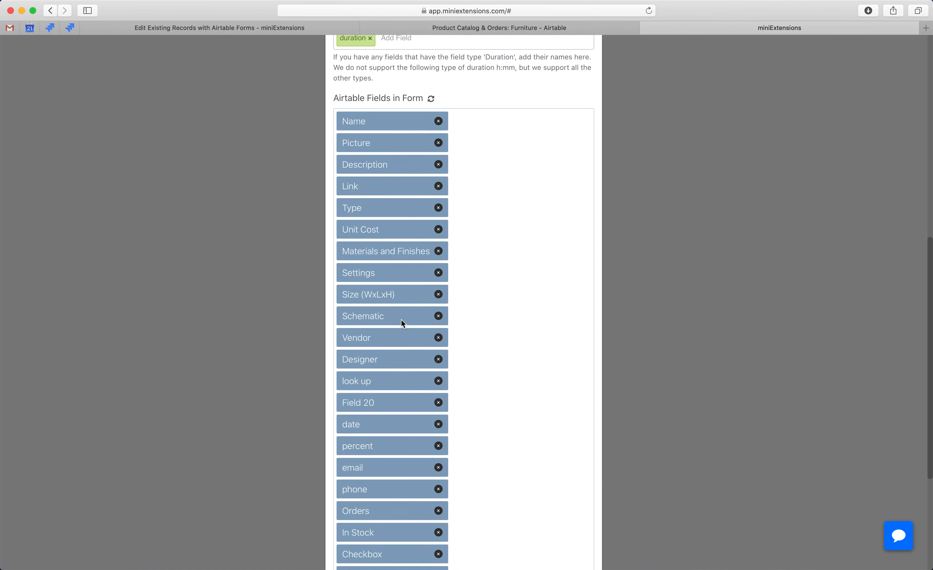
scroll(down, 3)
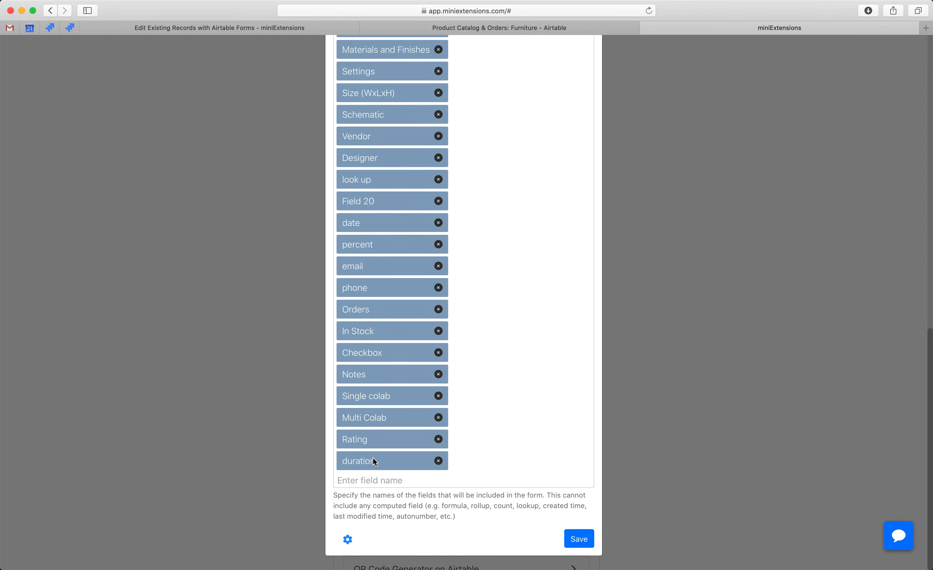
click(393, 481)
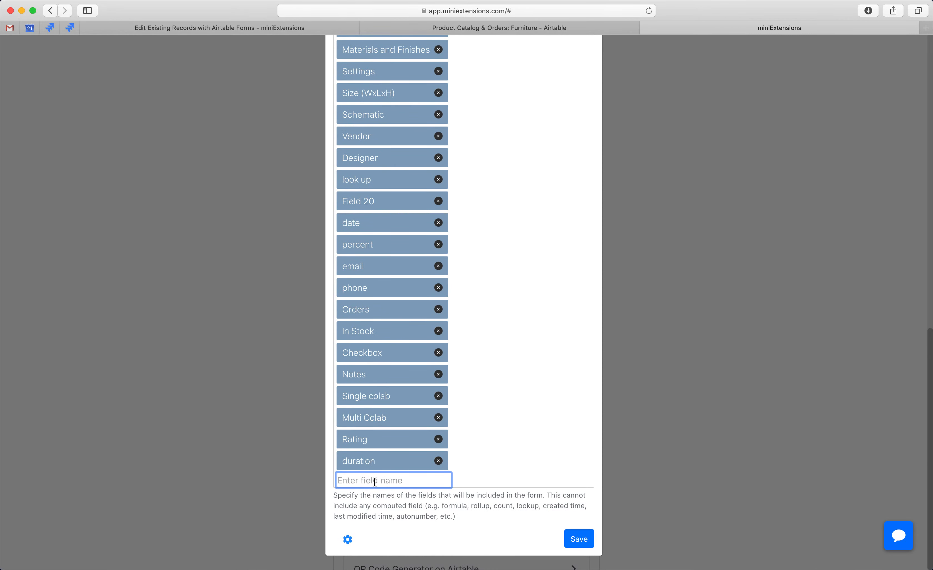
click(577, 538)
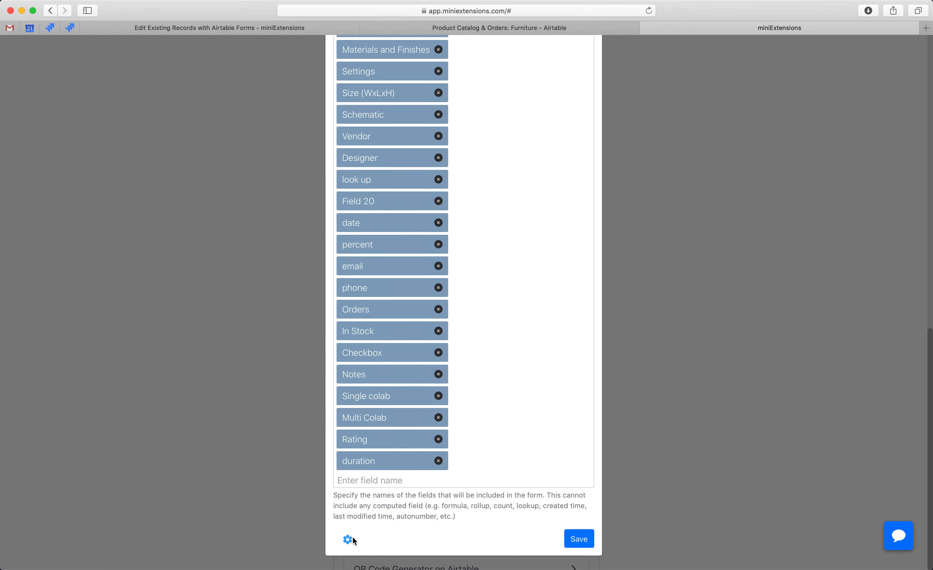
- Show the extension's generated editor formula and redirect URL and select the formula
click(347, 540)
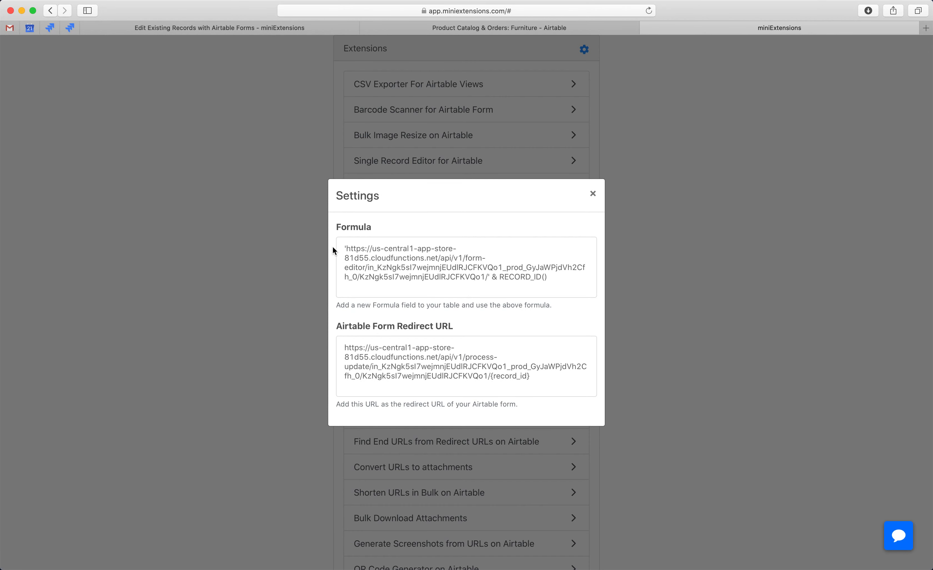
triple_click(416, 262)
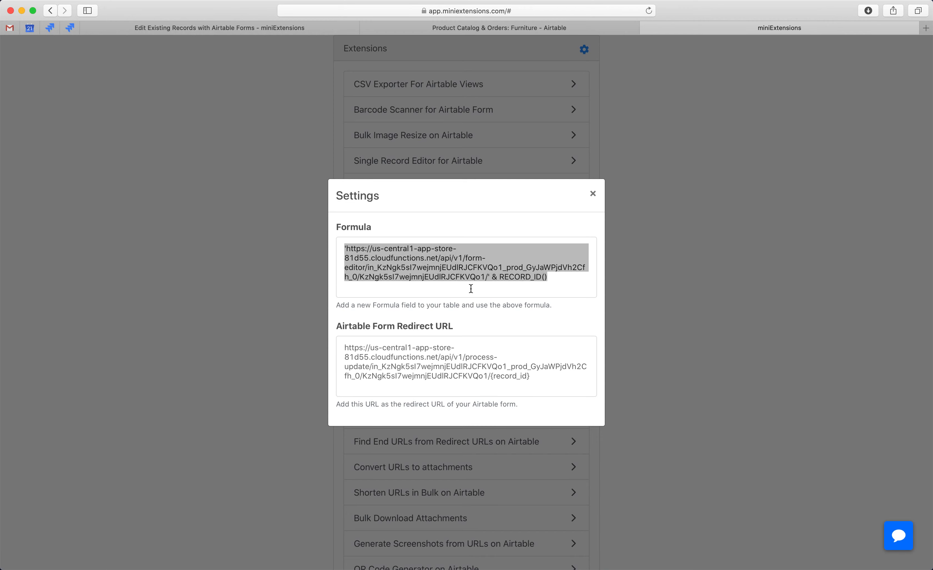
- Check the Edit Records with Form grid's Editor URL column holds the editor links
click(499, 28)
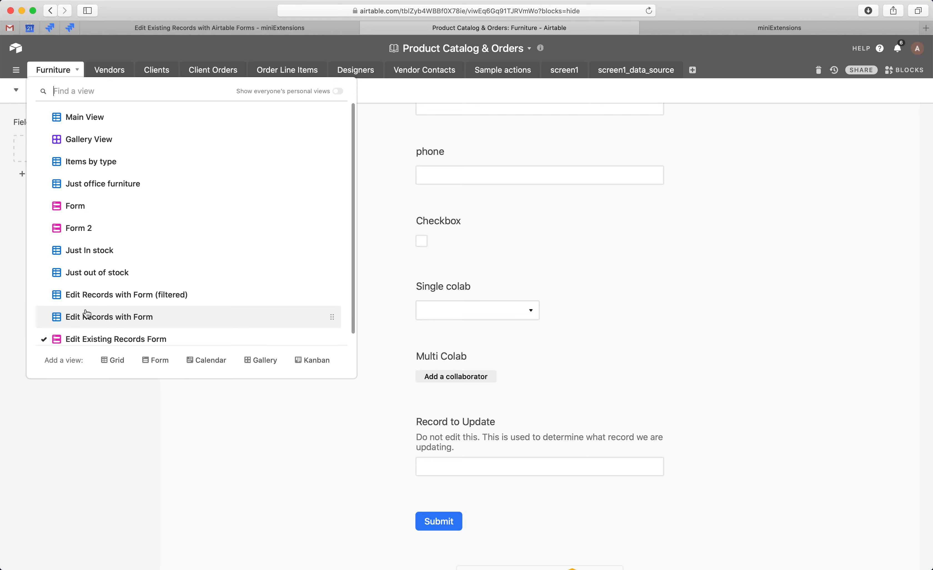
click(111, 317)
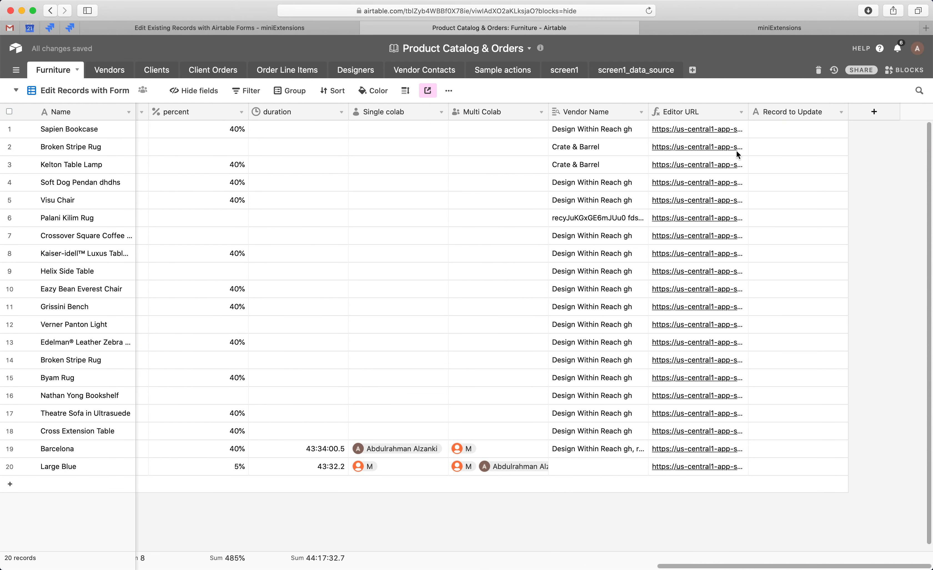
mouse_move(654, 459)
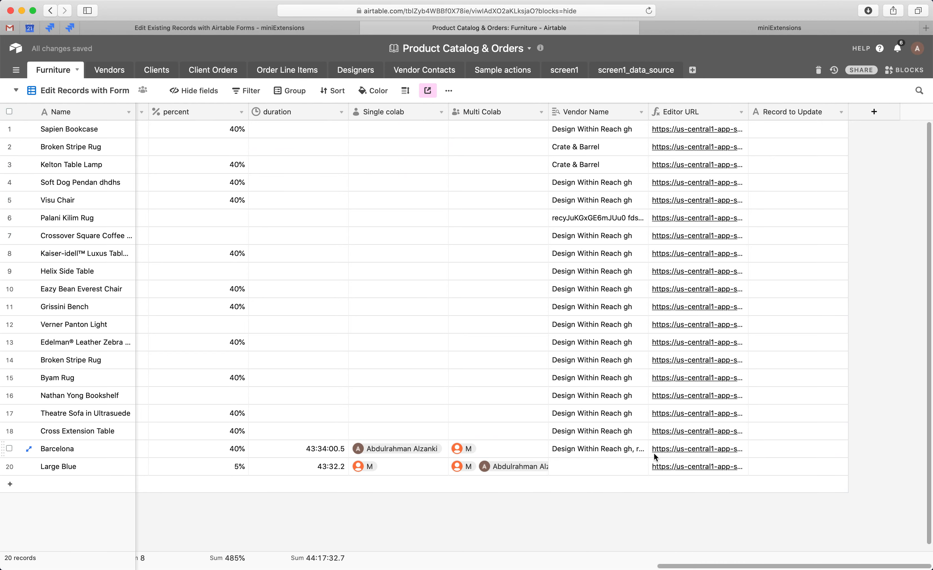
click(16, 90)
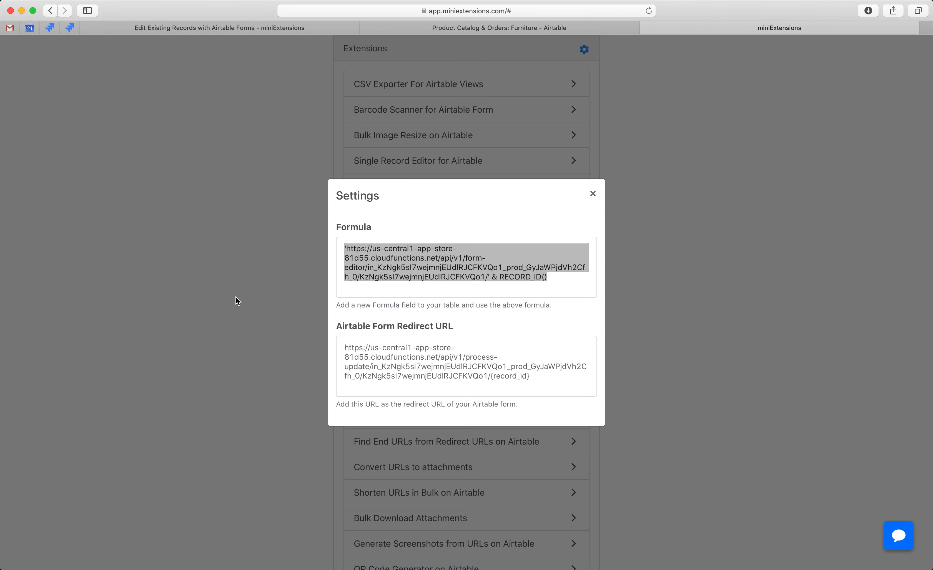
mouse_move(547, 379)
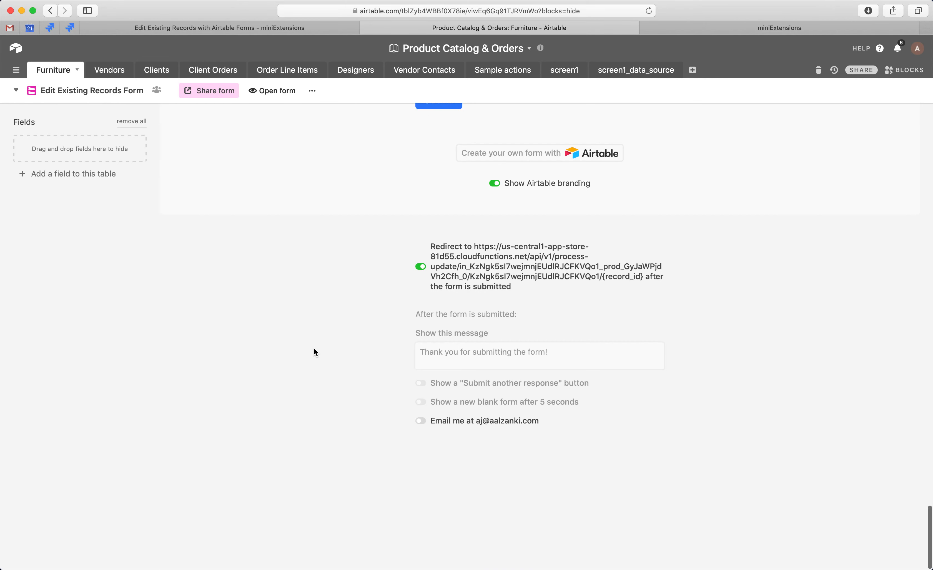
- Review the form's redirect-after-submit URL unchanged, then return to the extension's Form Redirect URL
scroll(up, 3)
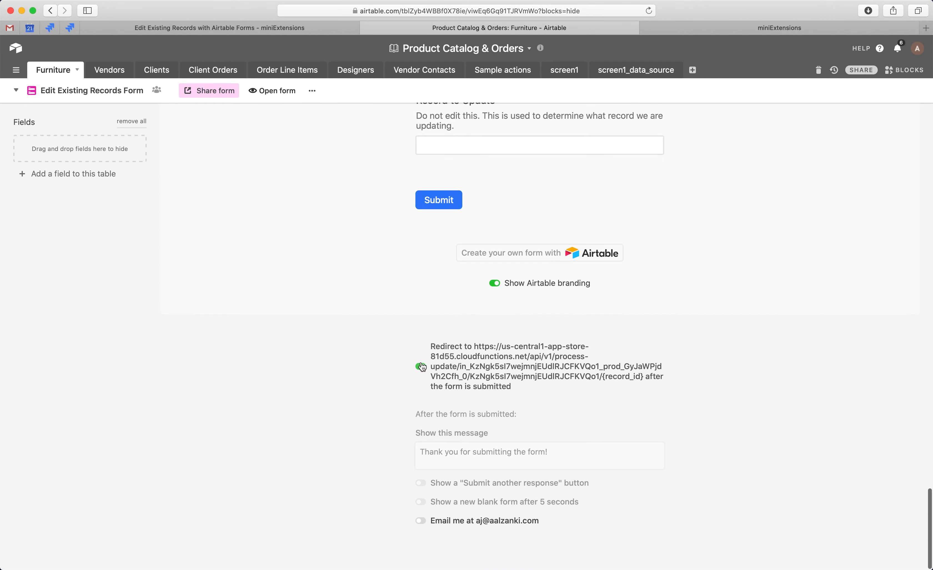
click(421, 367)
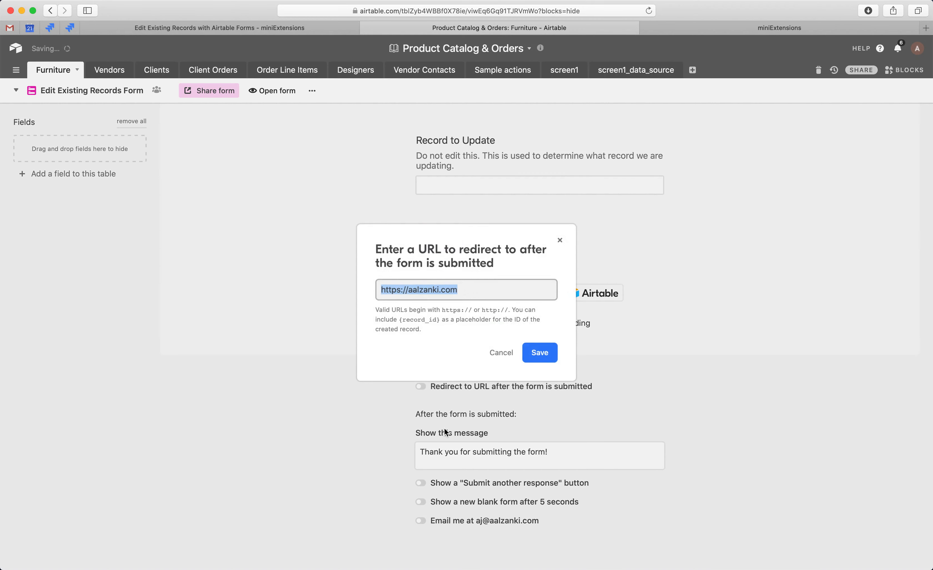
click(539, 353)
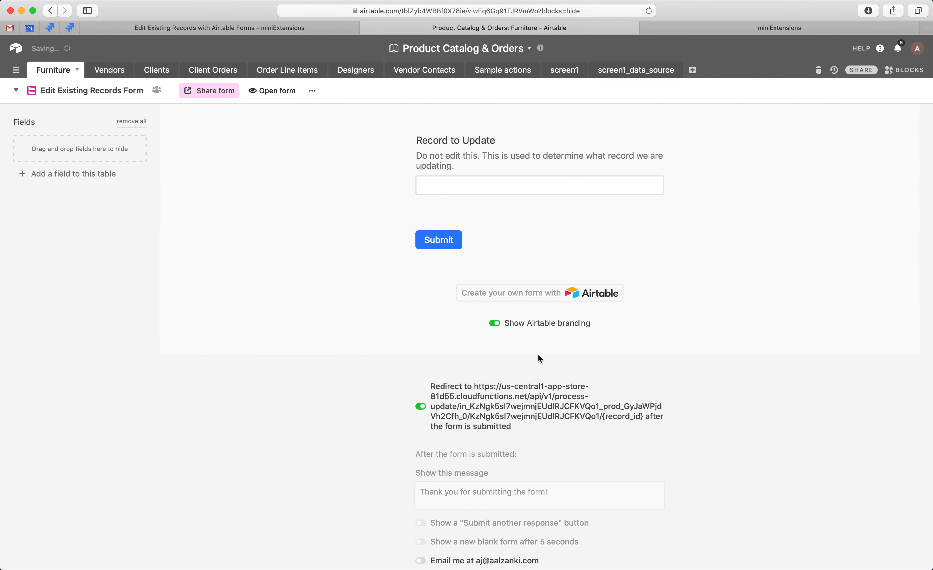
click(778, 27)
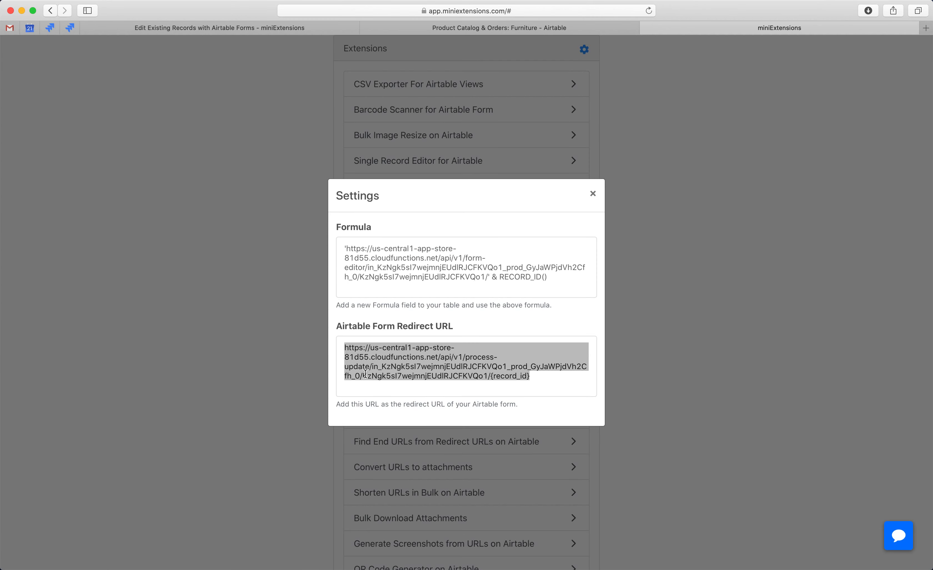